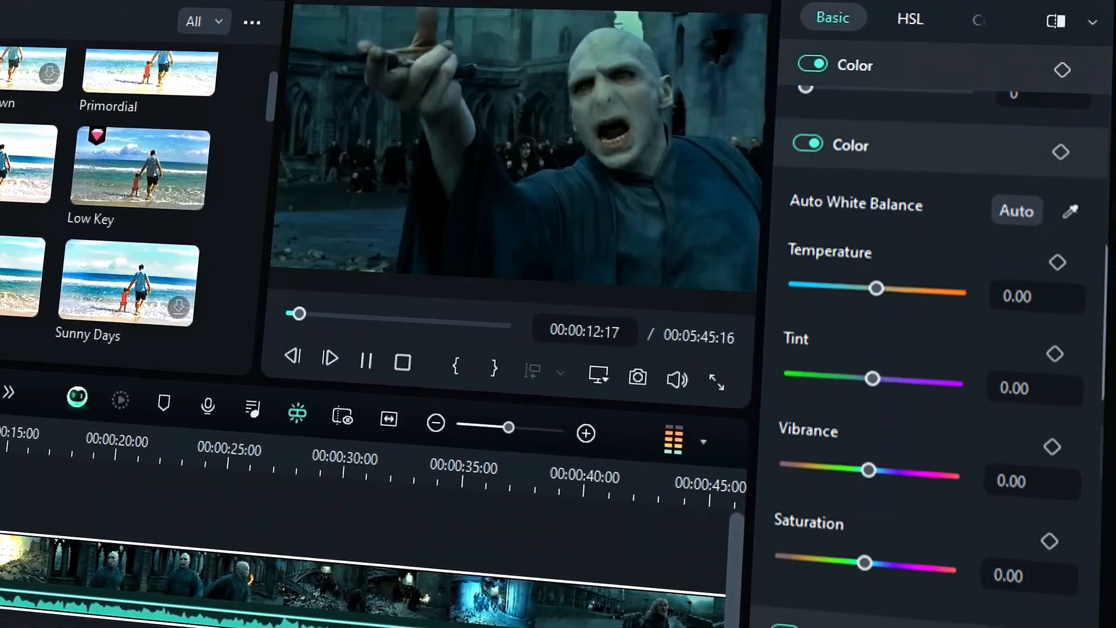
Review the clip's Basic color settings and HSL adjustments, then bring up the Curves panel
scroll(down, 3)
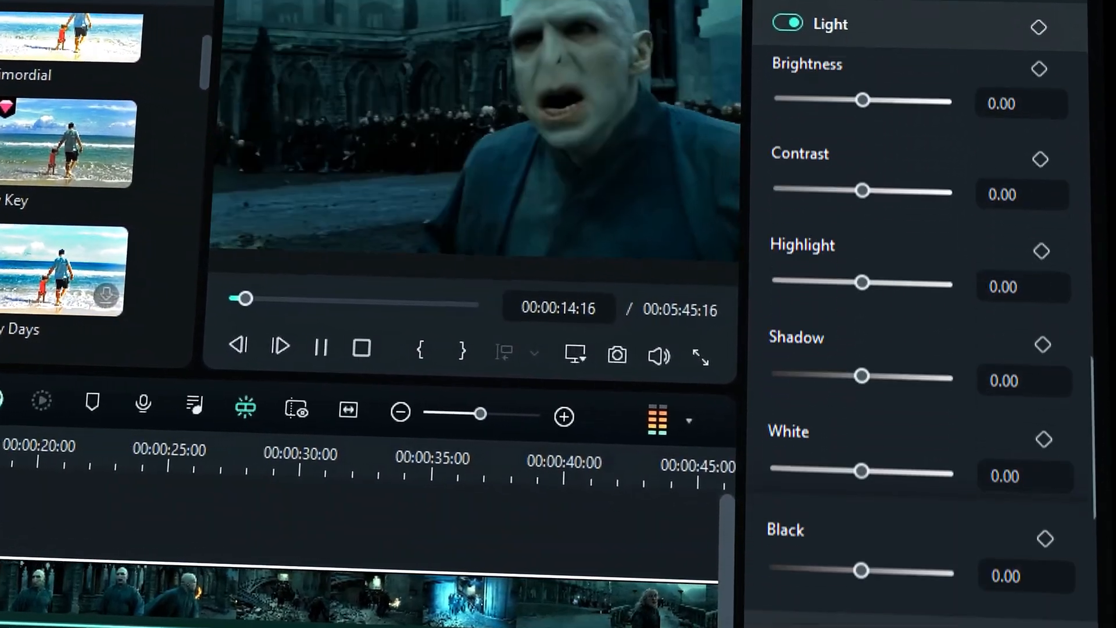
click(856, 71)
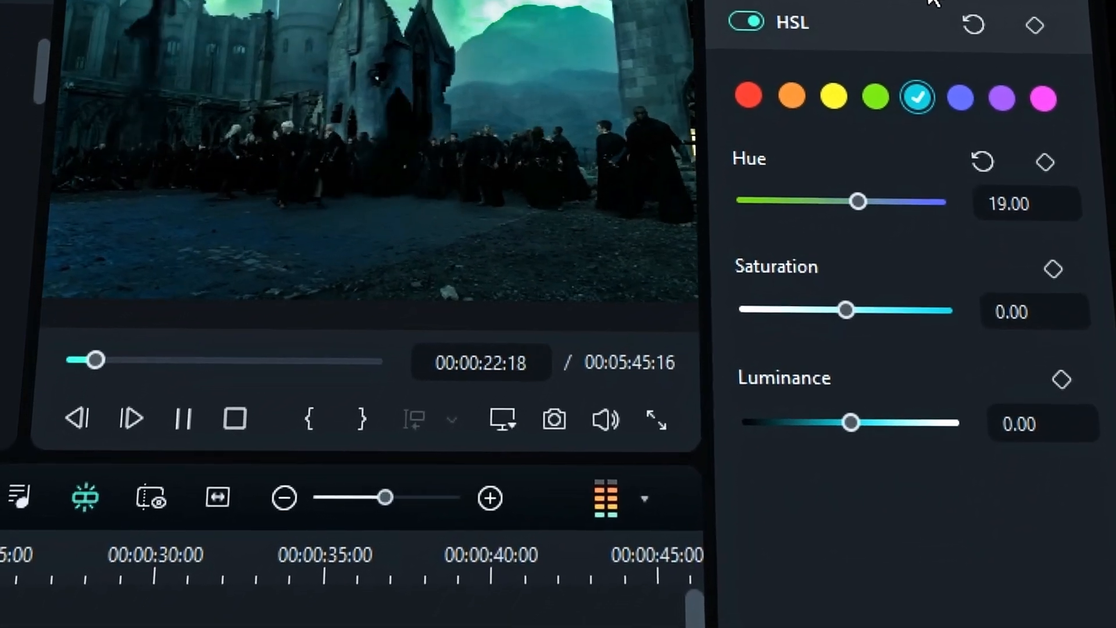
click(938, 38)
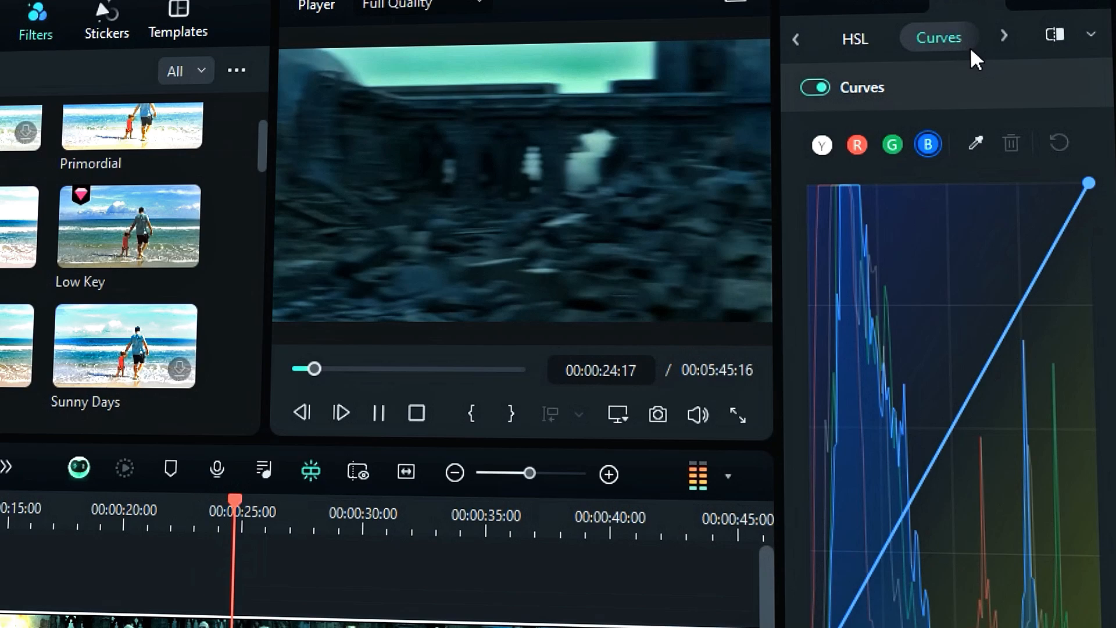